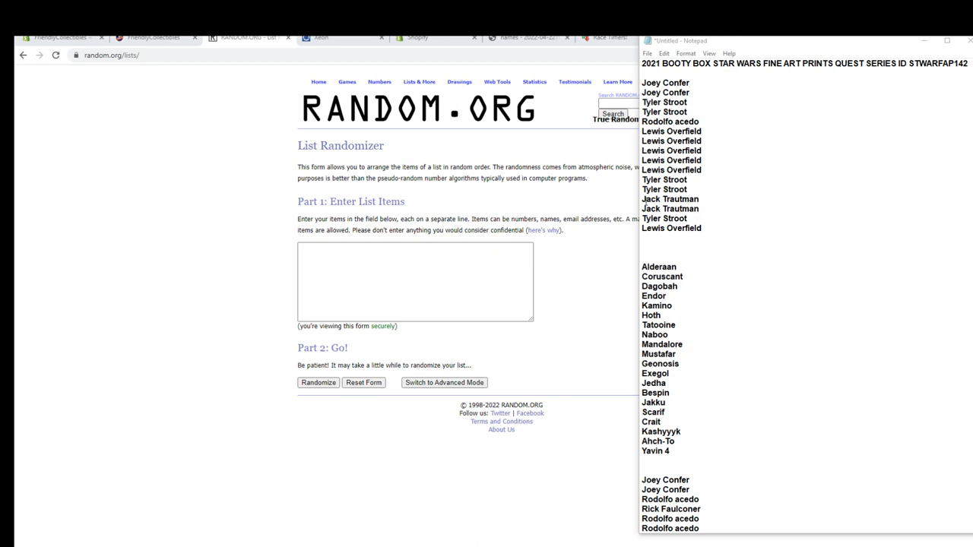
# Copy the bottom nine-name list from Notepad for shuffling in the List Randomizer
pyautogui.moveTo(668, 198); pyautogui.dragTo(691, 228)
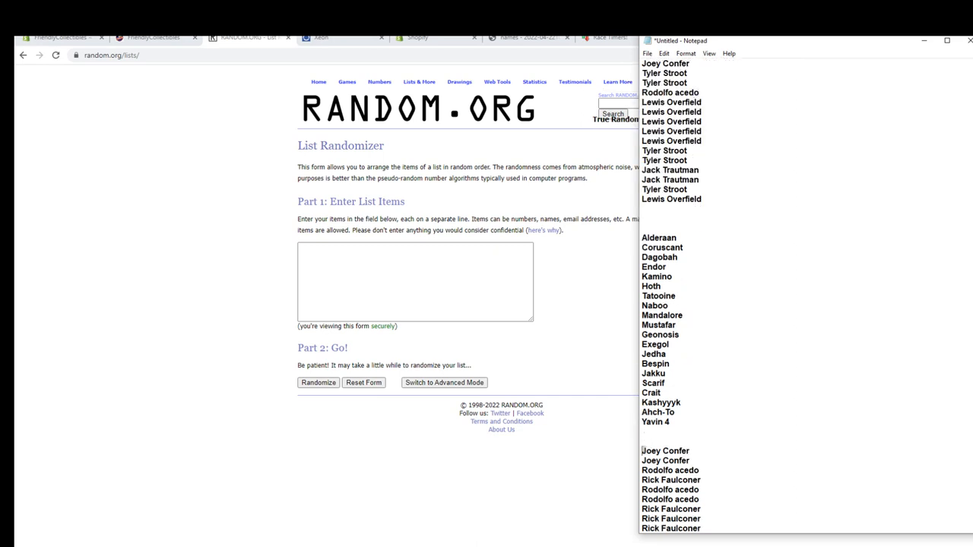
pyautogui.rightClick(672, 494)
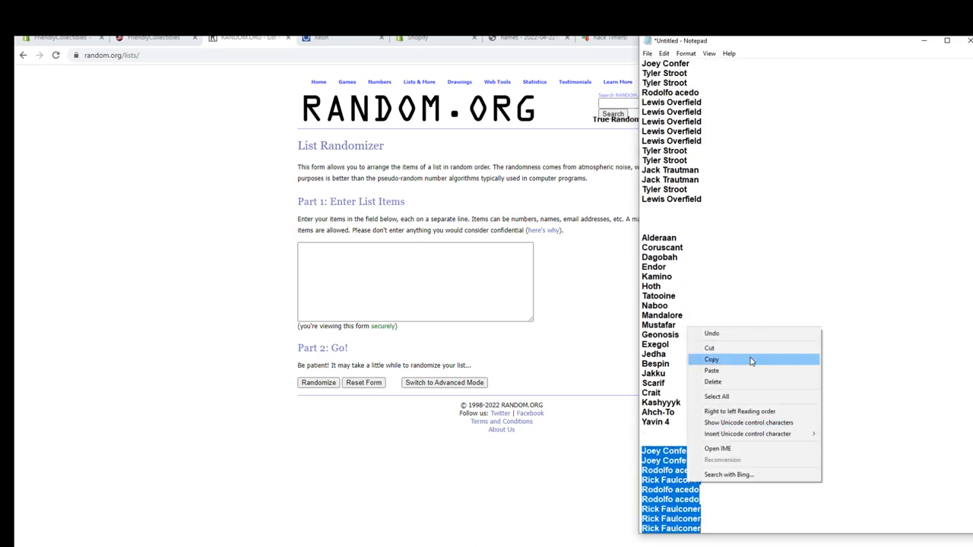
pyautogui.rightClick(415, 282)
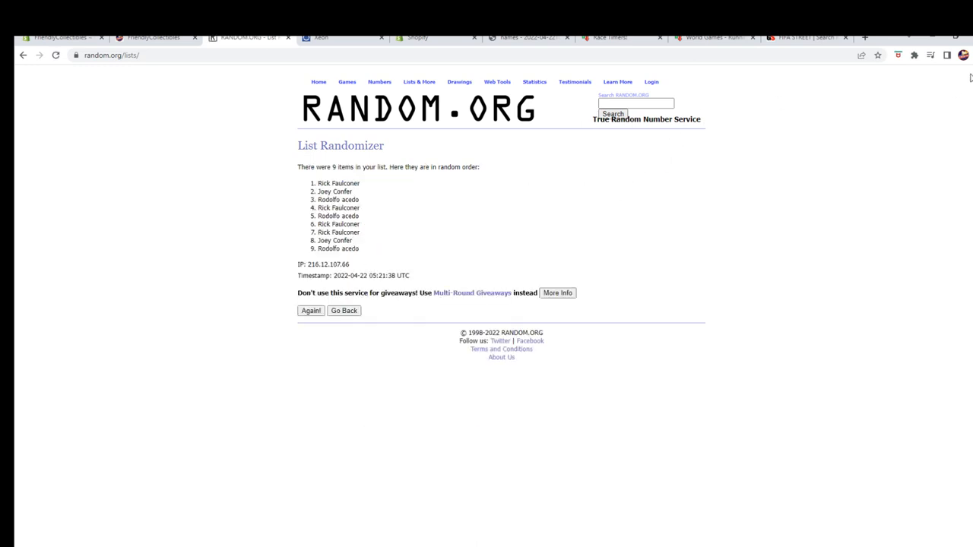
# Reshuffle the nine names with Again! repeatedly and select the first four of the final order
pyautogui.click(964, 55)
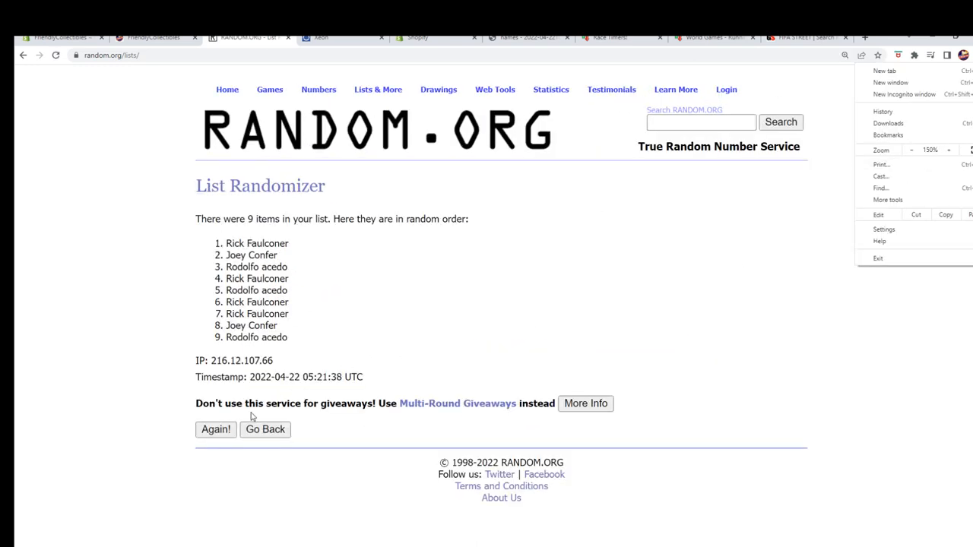
pyautogui.click(216, 429)
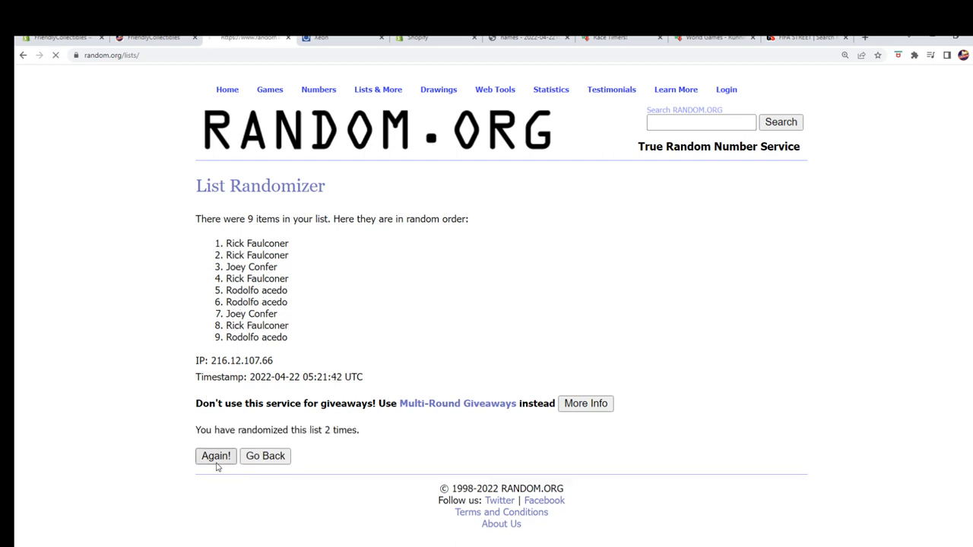
pyautogui.click(216, 456)
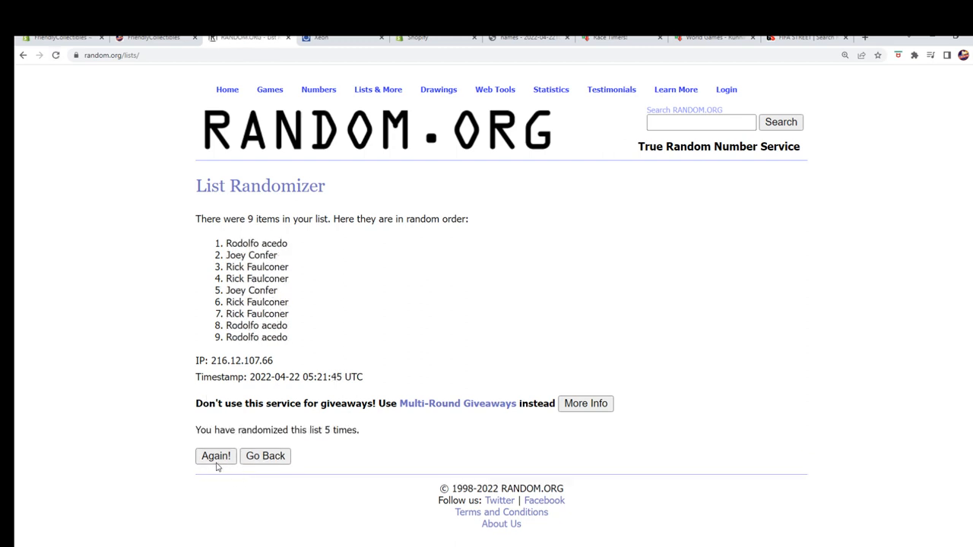
pyautogui.click(215, 456)
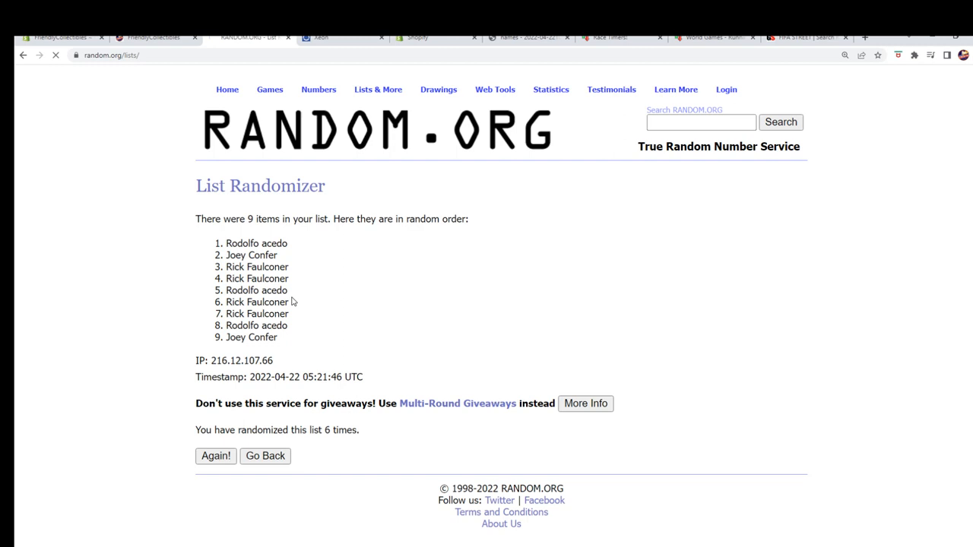
pyautogui.click(216, 456)
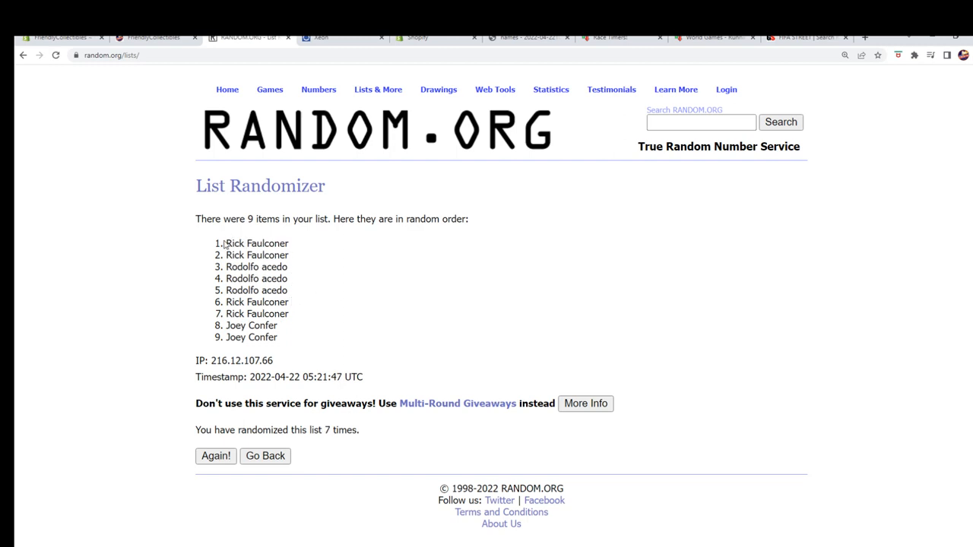
pyautogui.moveTo(227, 243); pyautogui.dragTo(286, 280)
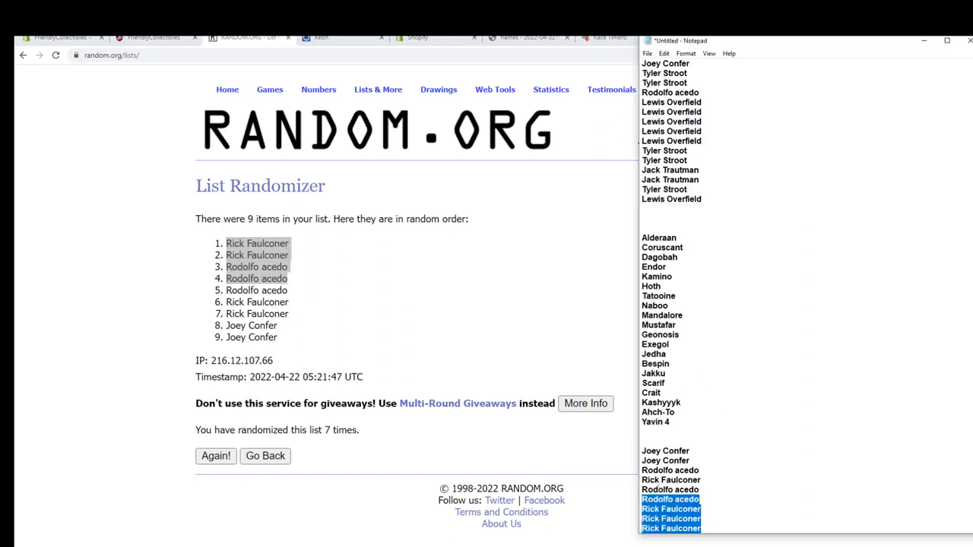
# Scroll up in Notepad to the end of the owners list for the four new names
pyautogui.scroll(3)
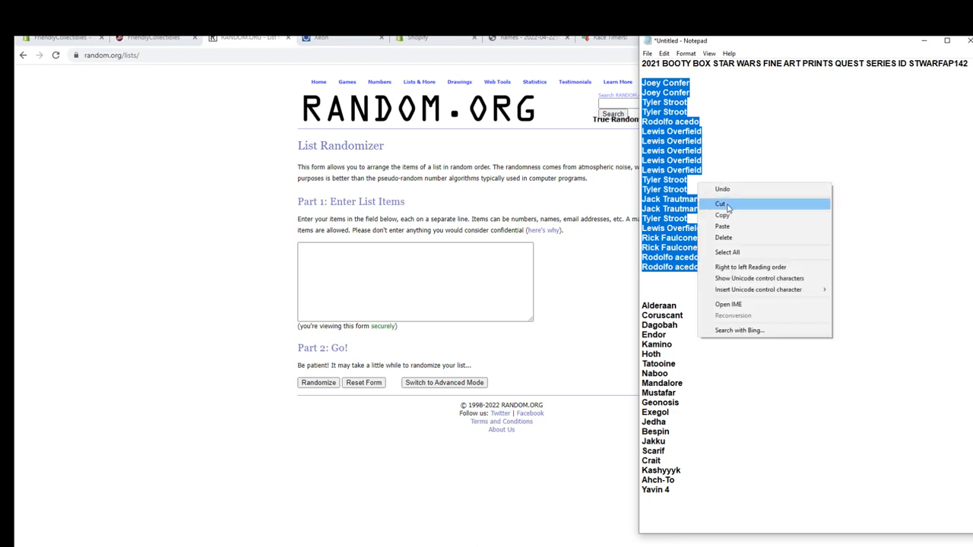
# Cut the twenty owner names, randomize them in the List Randomizer and reshuffle a few times
pyautogui.click(720, 203)
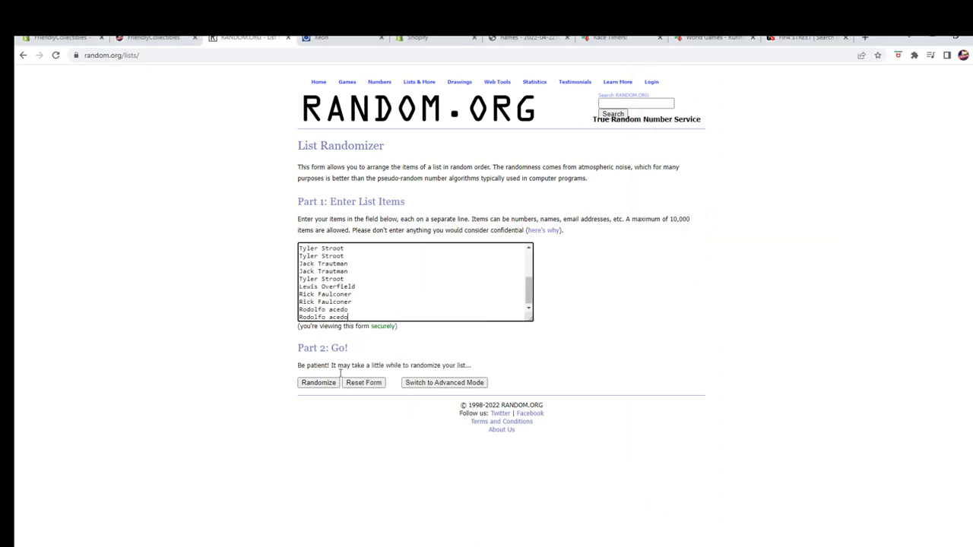
pyautogui.click(317, 383)
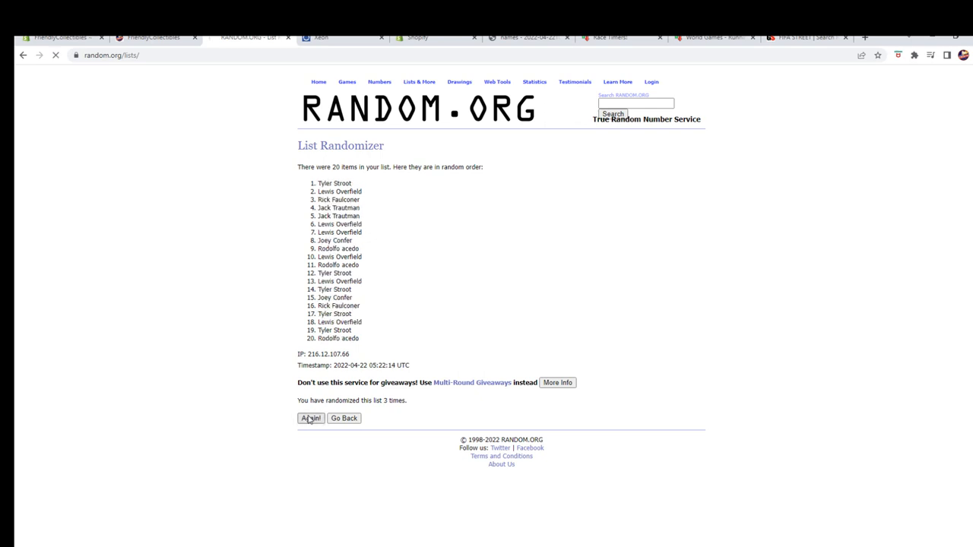
pyautogui.click(310, 418)
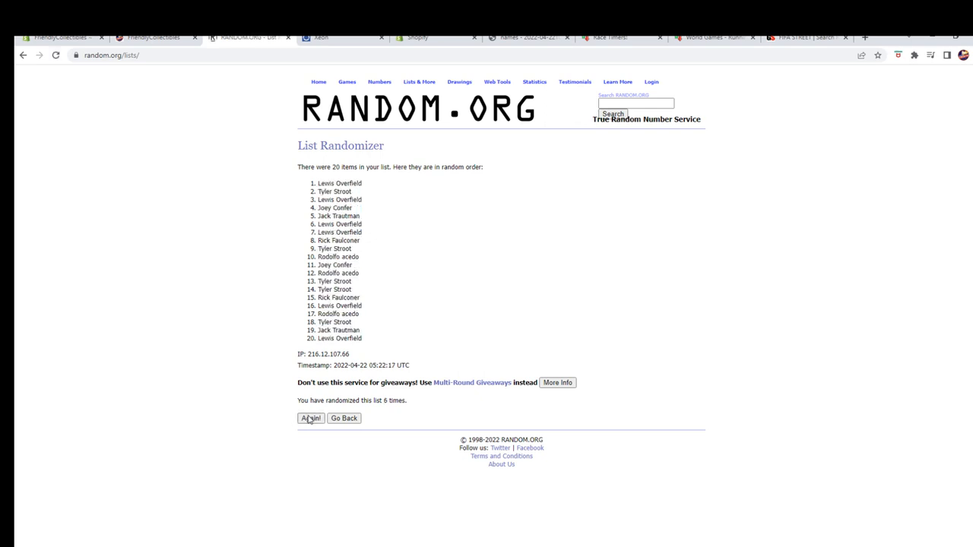
pyautogui.click(310, 418)
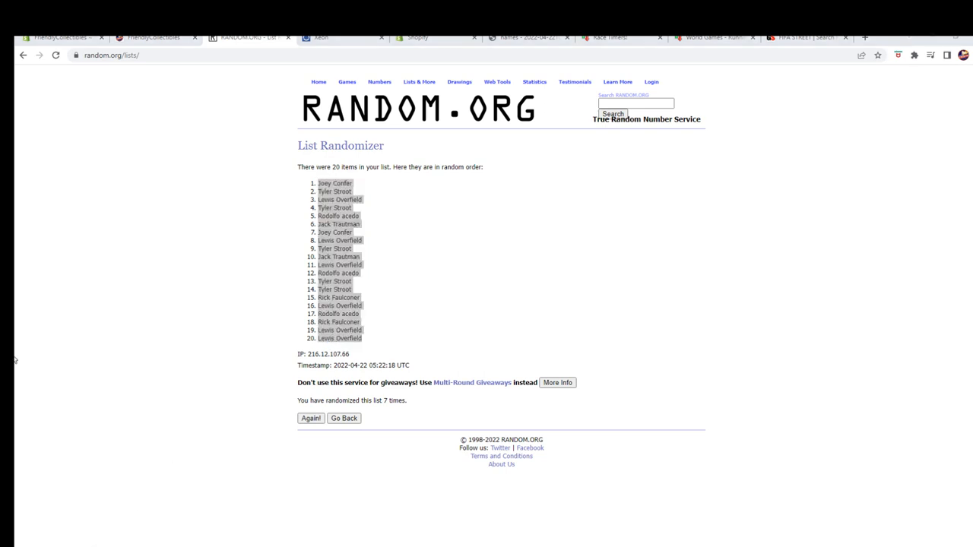
pyautogui.moveTo(480, 175)
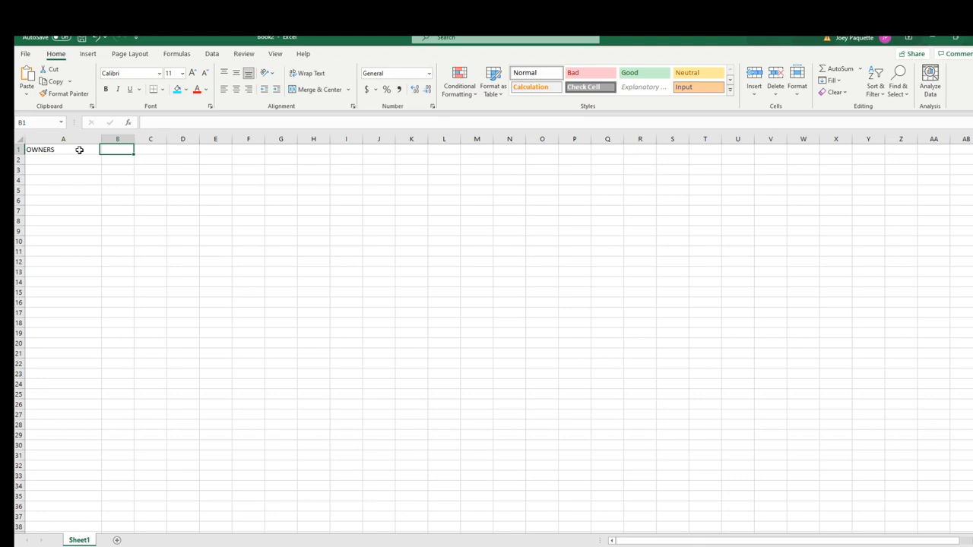
# Head column B with SYSTEMS and paste the shuffled owner names under OWNERS as plain text
pyautogui.write('SYSTEMS')
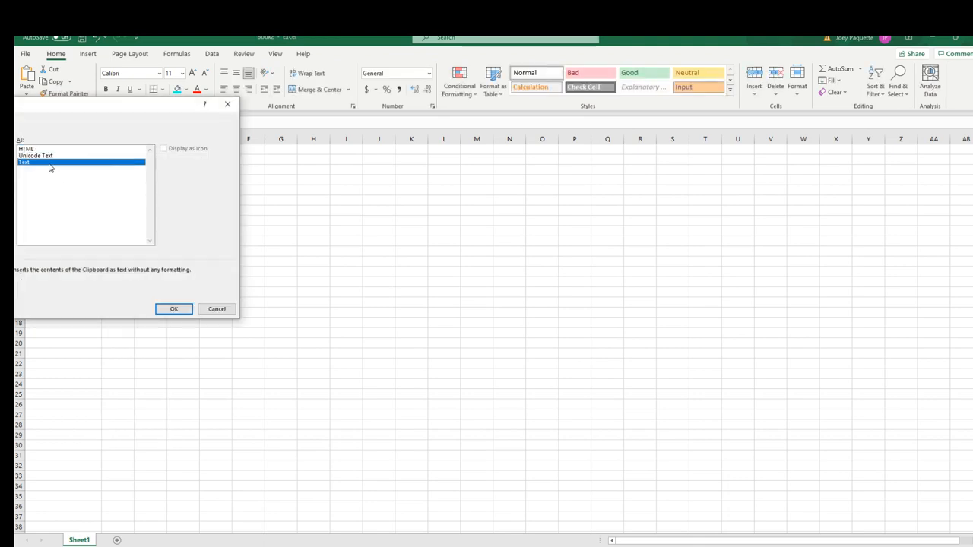
pyautogui.click(174, 309)
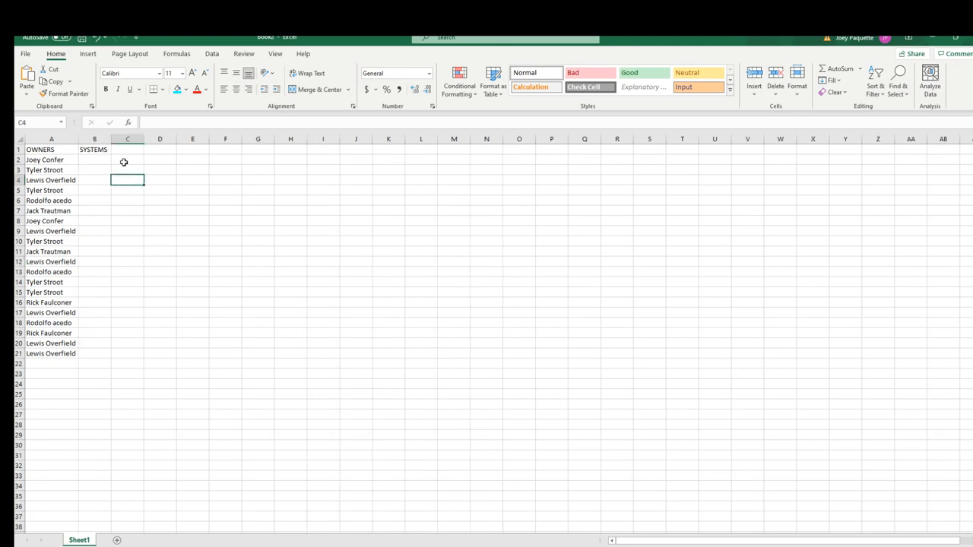
pyautogui.click(112, 160)
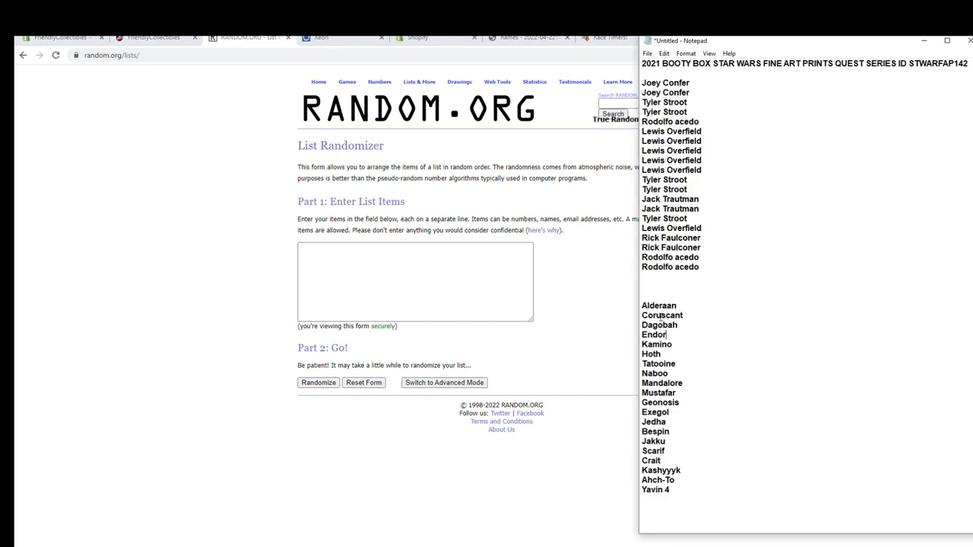
# Select the twenty planet names in Notepad and bring up their edit menu for copying
pyautogui.moveTo(642, 304); pyautogui.dragTo(681, 489)
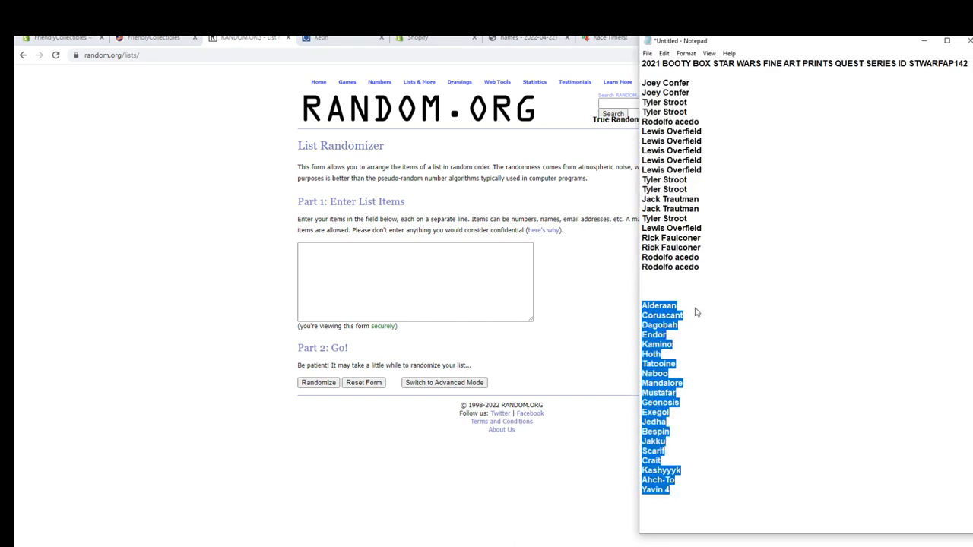
pyautogui.rightClick(415, 281)
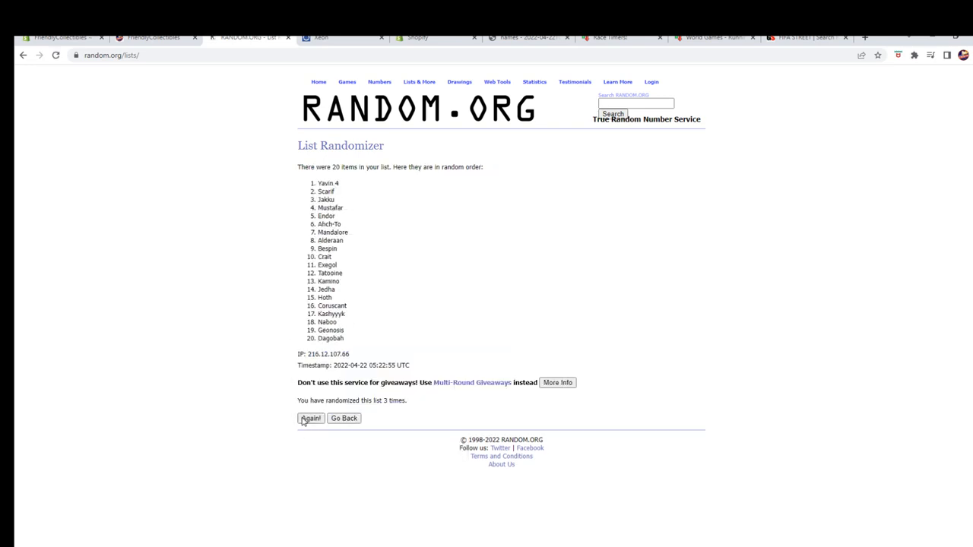
# Reshuffle the twenty planet names in the List Randomizer with Again! twice more
pyautogui.click(310, 418)
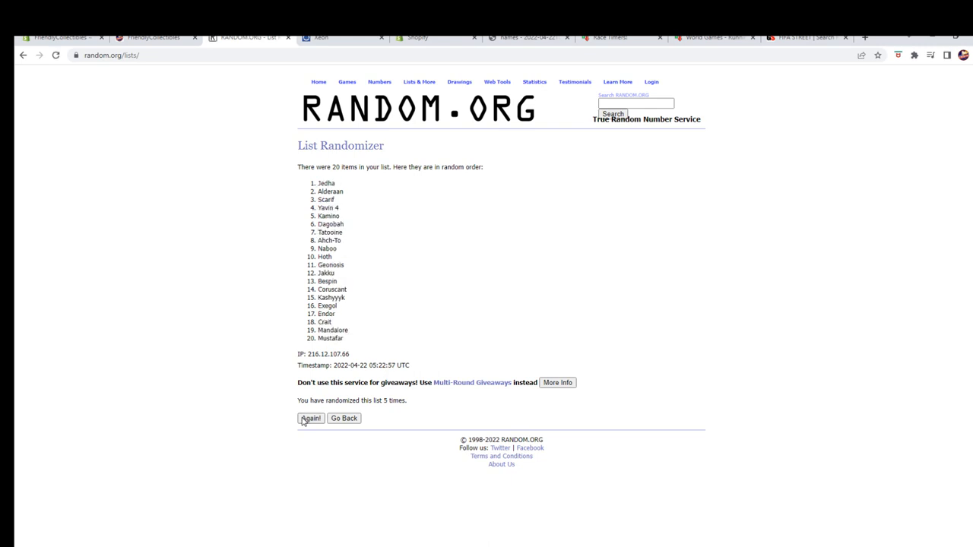
pyautogui.click(310, 418)
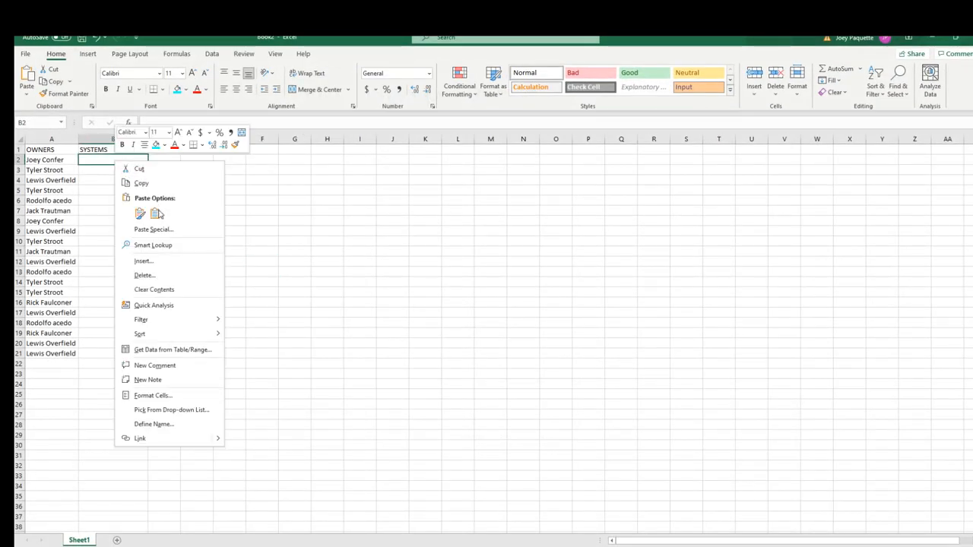
# Paste the shuffled planet names into B2 as plain text via Paste Special beside each owner
pyautogui.click(154, 228)
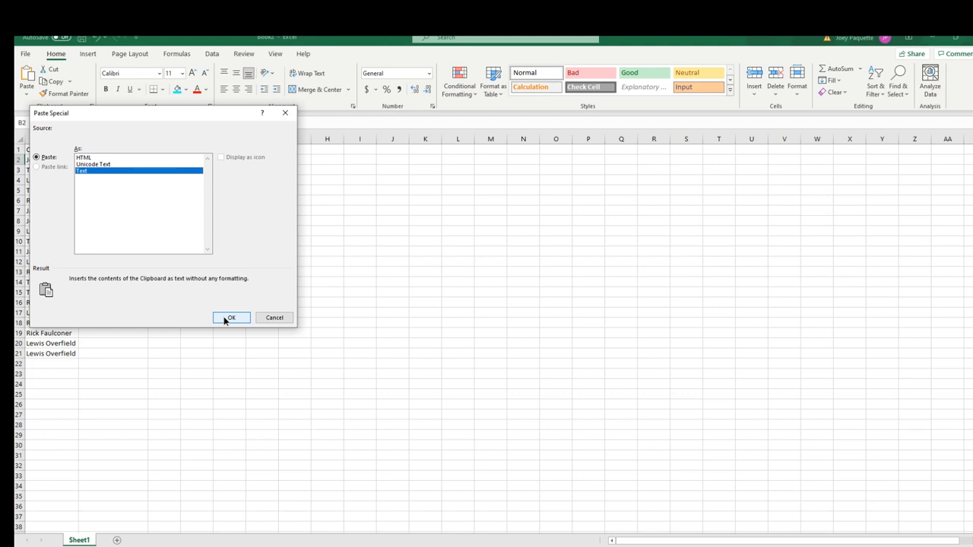
pyautogui.click(231, 317)
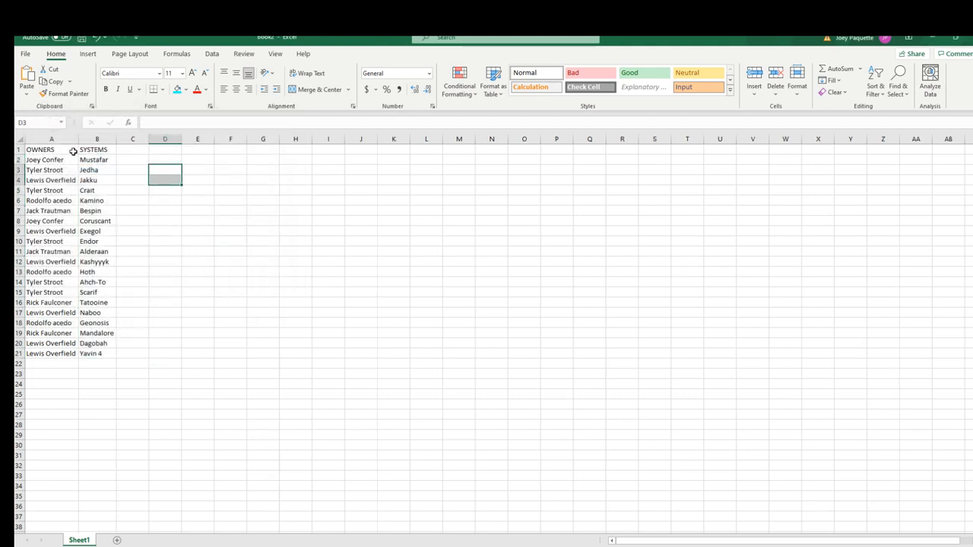
pyautogui.click(164, 89)
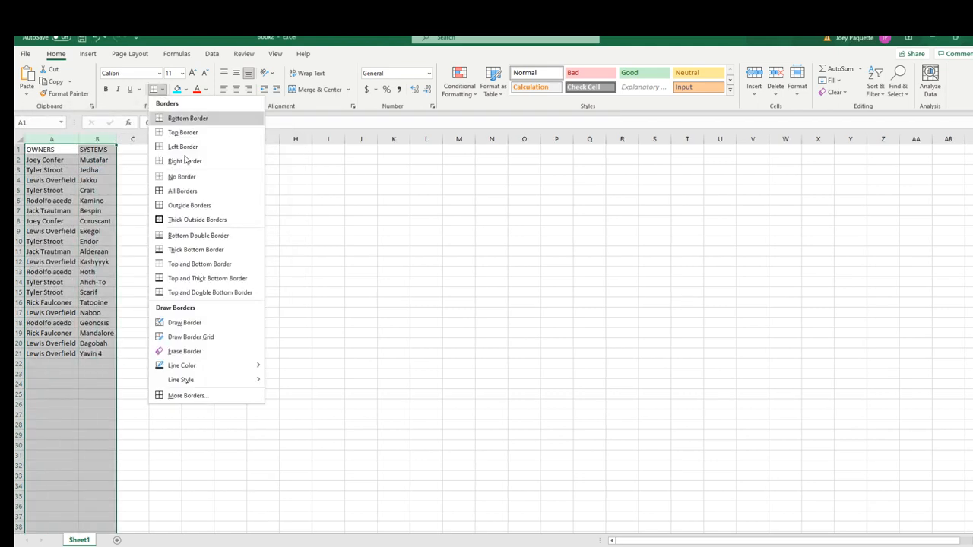